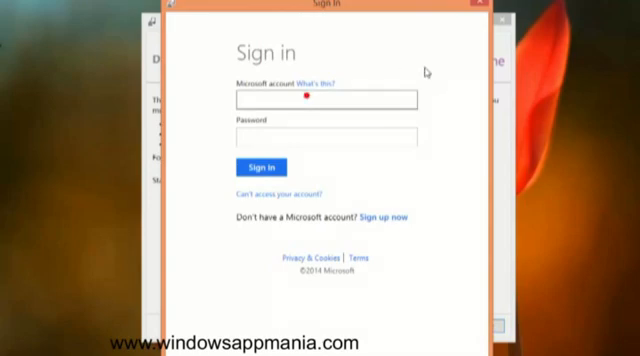
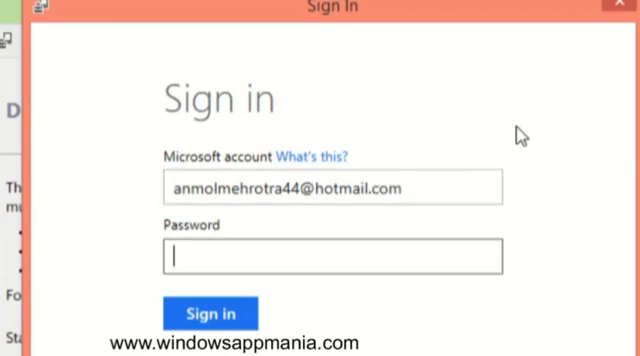
Step: Sign in with the hotmail Microsoft account and password to unlock the phone
{"action": "type", "text": "password"}
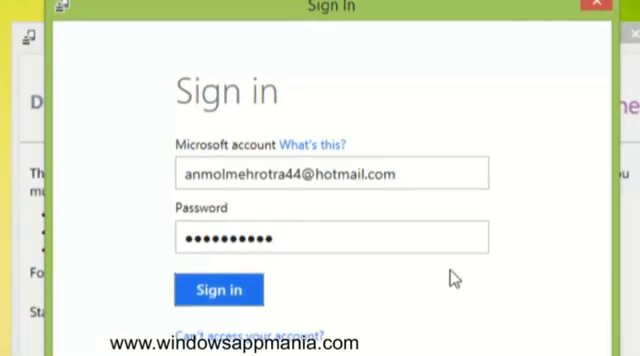
{"action": "left_click", "coordinate": [218, 289]}
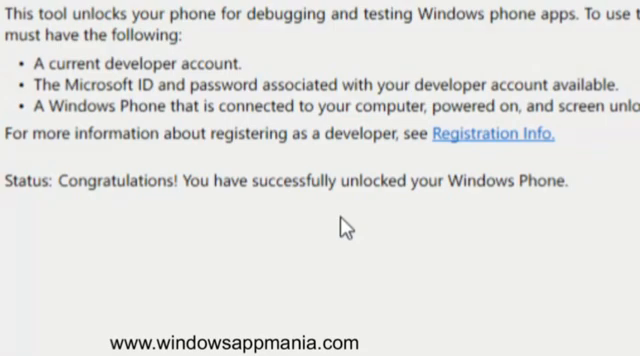
{"action": "mouse_move", "coordinate": [108, 198]}
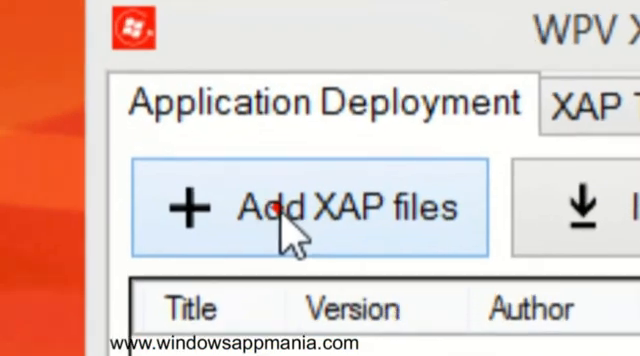
Step: Open the Add XAP files browser on the Application Deployment tab
{"action": "left_click", "coordinate": [305, 208]}
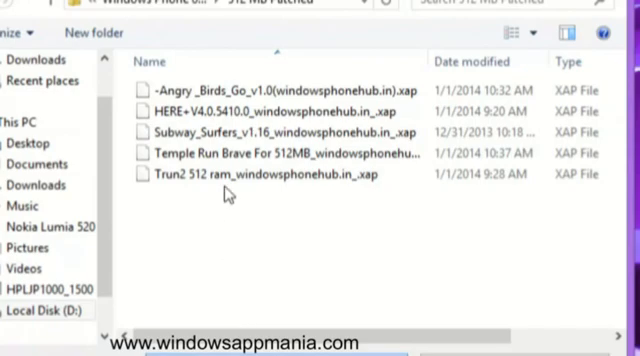
Step: Select the Subway Surfers and Temple Run XAP files and add them
{"action": "left_click", "coordinate": [250, 176]}
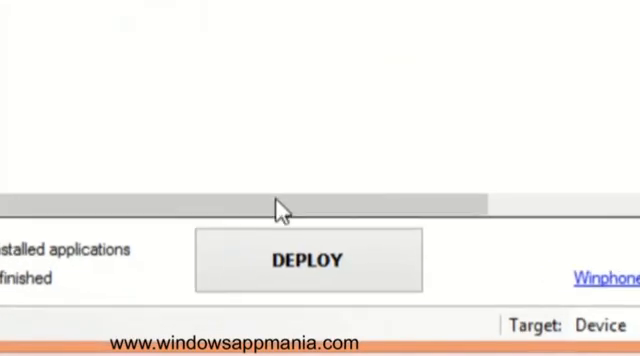
Step: Deploy the listed games to the phone until 'Deployment completed!' appears
{"action": "left_click", "coordinate": [308, 261]}
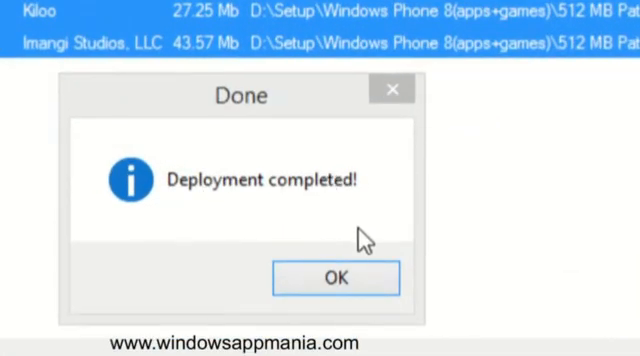
Step: Dismiss the Done message, check the Temple Run 2 entry, and close the deployer
{"action": "left_click", "coordinate": [335, 278]}
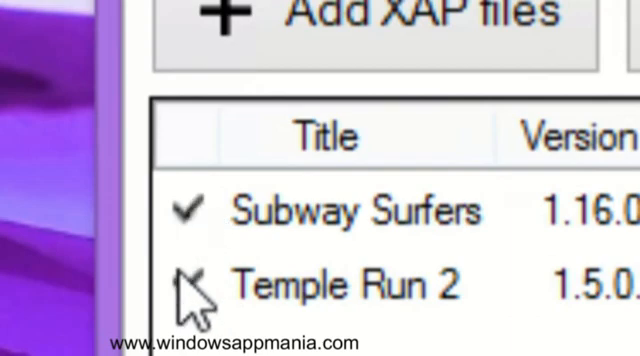
{"action": "left_click", "coordinate": [188, 287]}
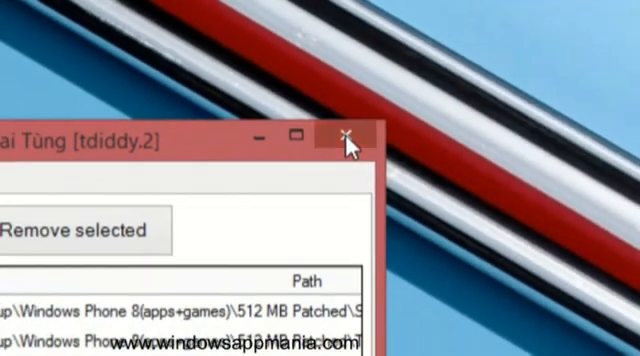
{"action": "left_click", "coordinate": [350, 140]}
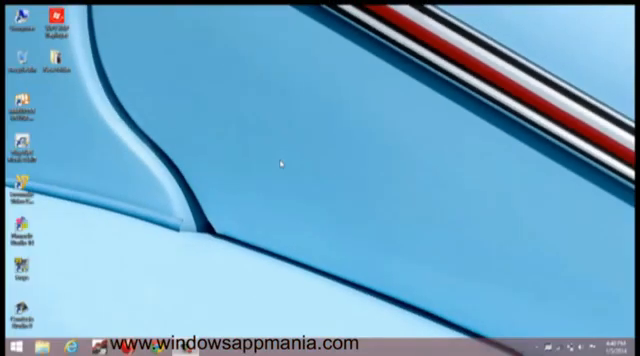